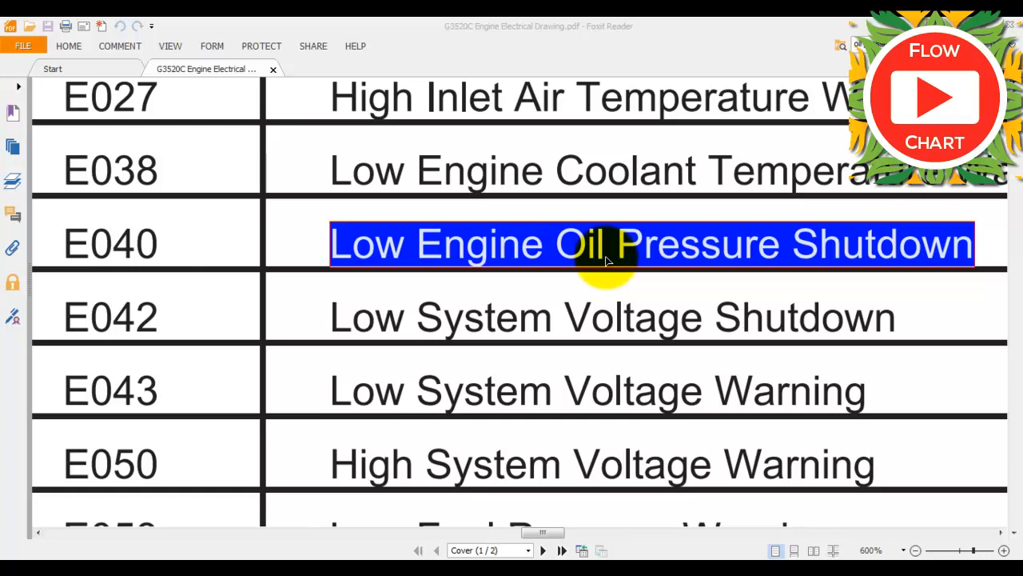
{"action": "mouse_move", "coordinate": [618, 260]}
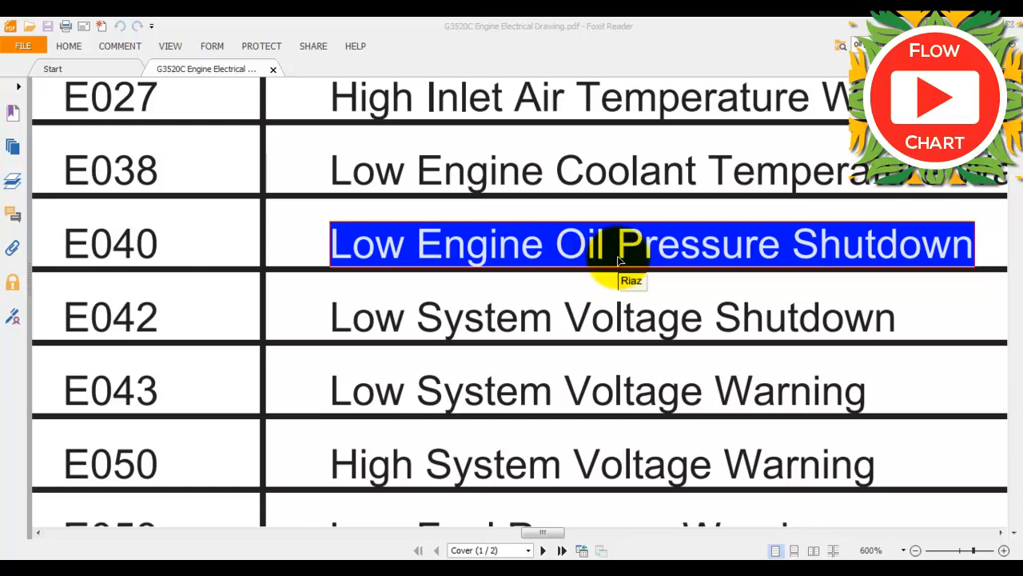
{"action": "mouse_move", "coordinate": [610, 270]}
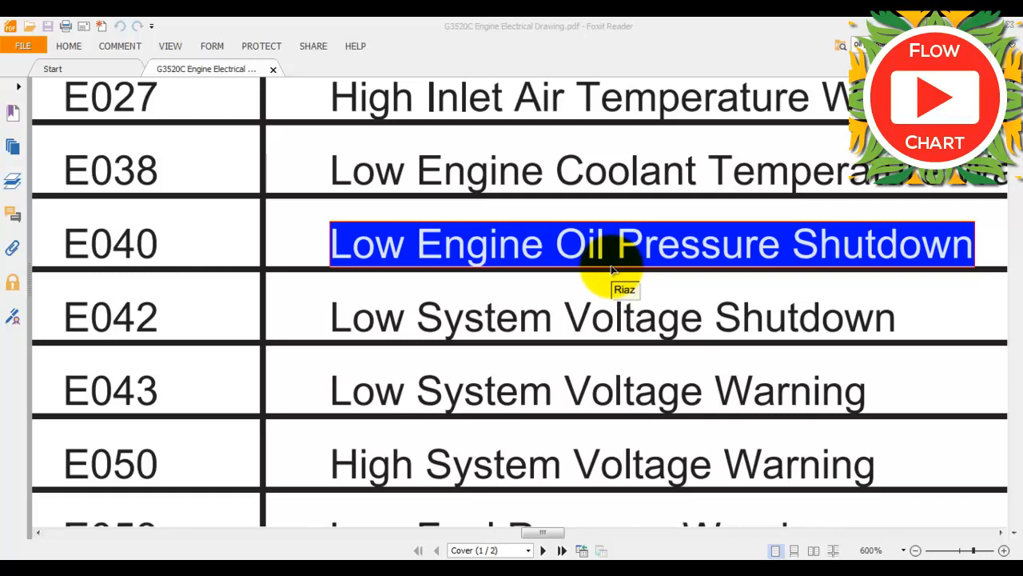
{"action": "mouse_move", "coordinate": [643, 320]}
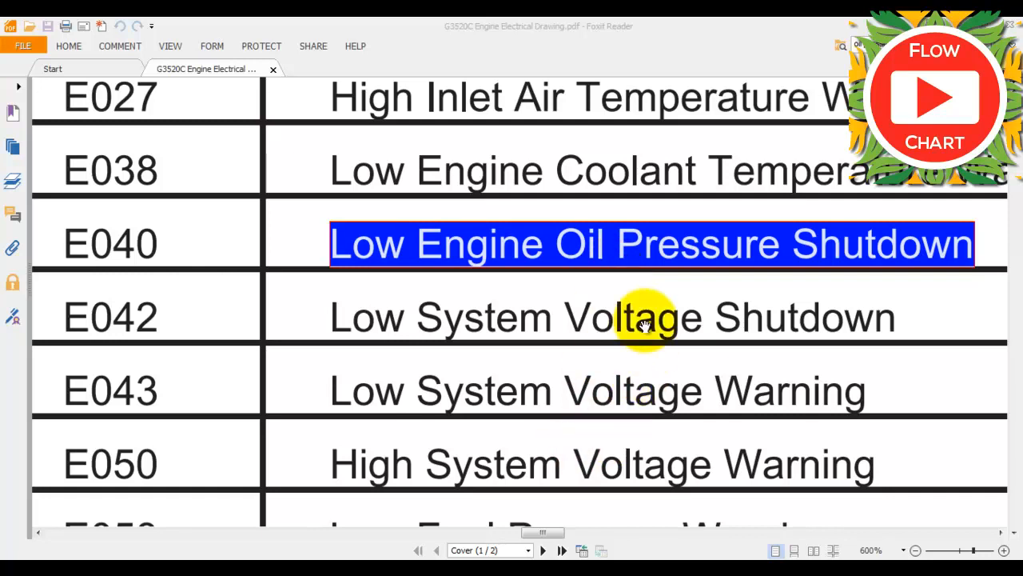
{"action": "mouse_move", "coordinate": [653, 308]}
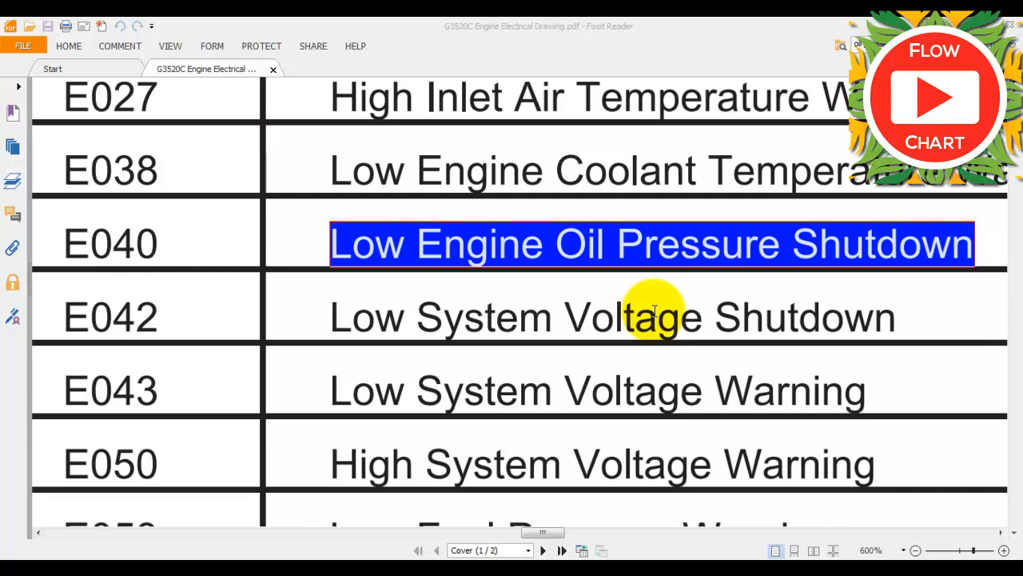
{"action": "mouse_move", "coordinate": [546, 466]}
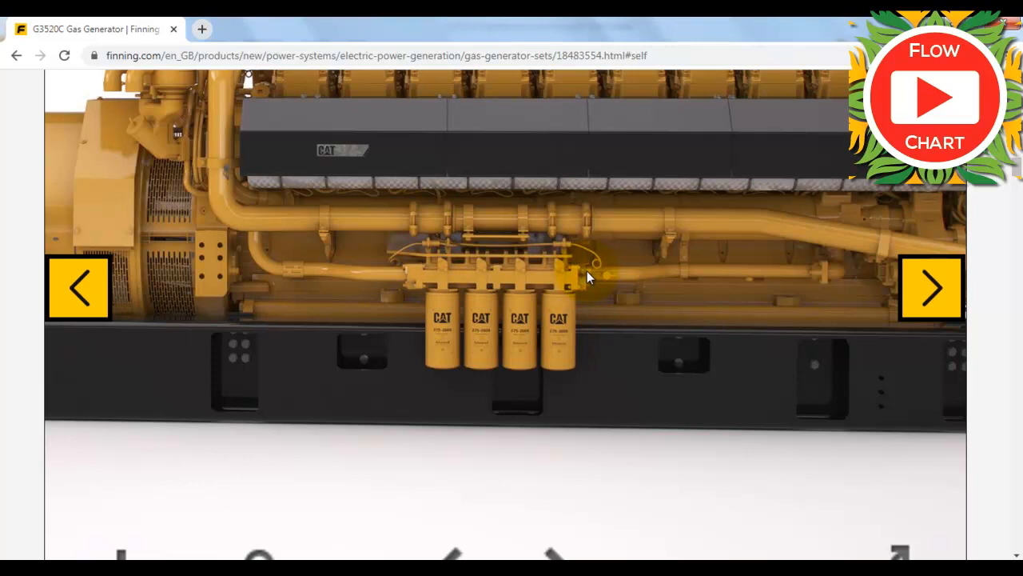
{"action": "mouse_move", "coordinate": [417, 292]}
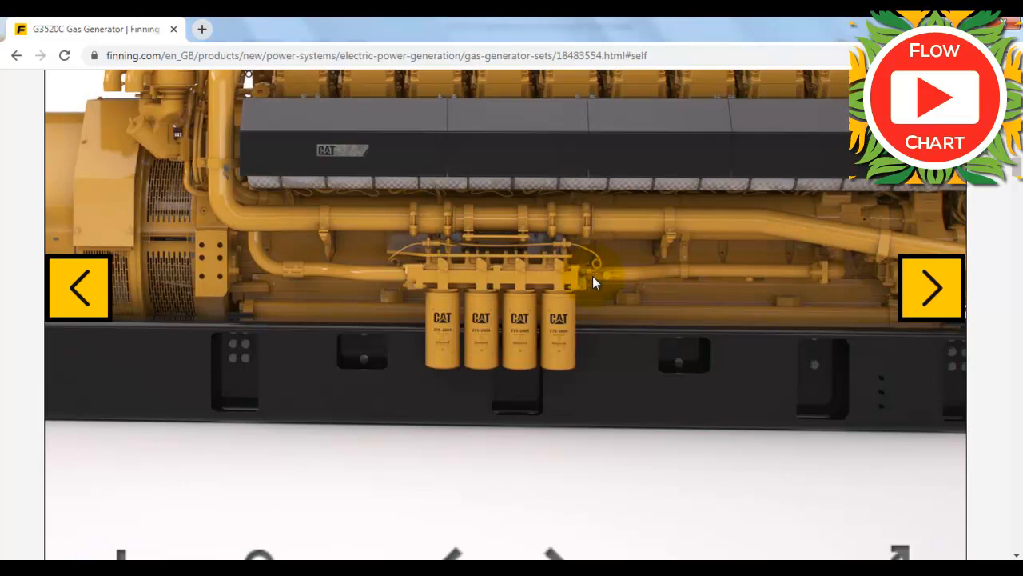
{"action": "mouse_move", "coordinate": [394, 296]}
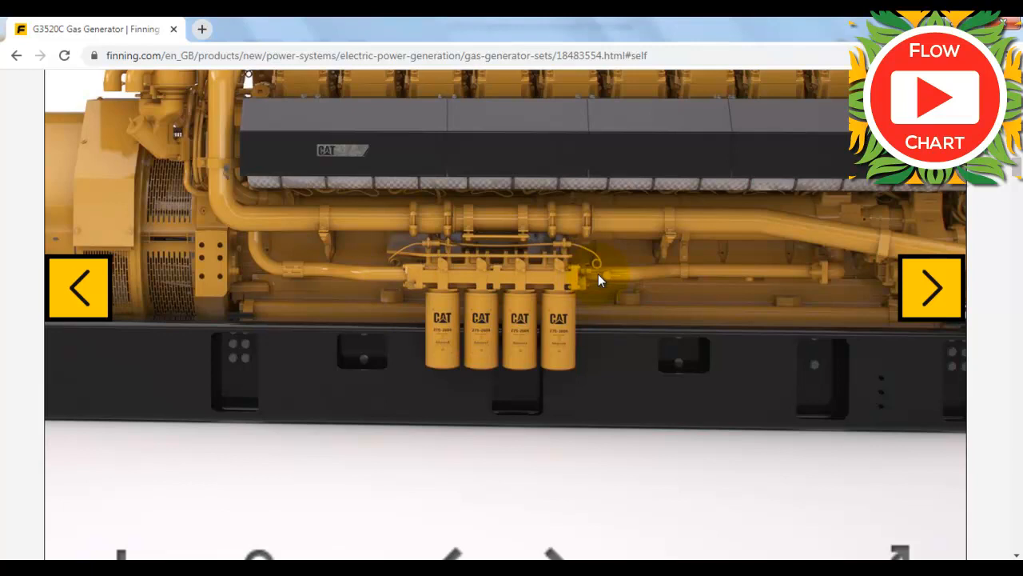
{"action": "mouse_move", "coordinate": [726, 326]}
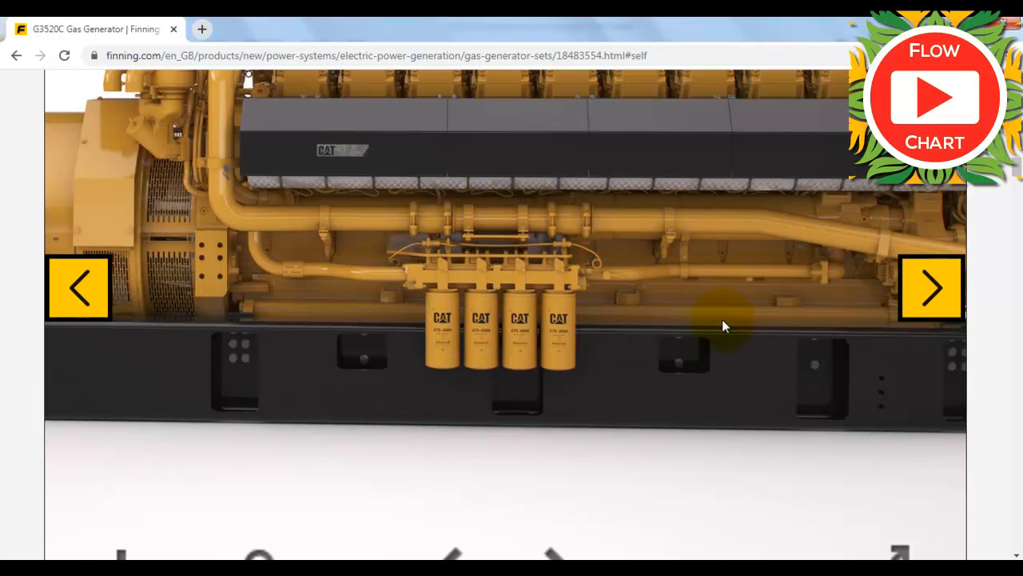
{"action": "mouse_move", "coordinate": [597, 274]}
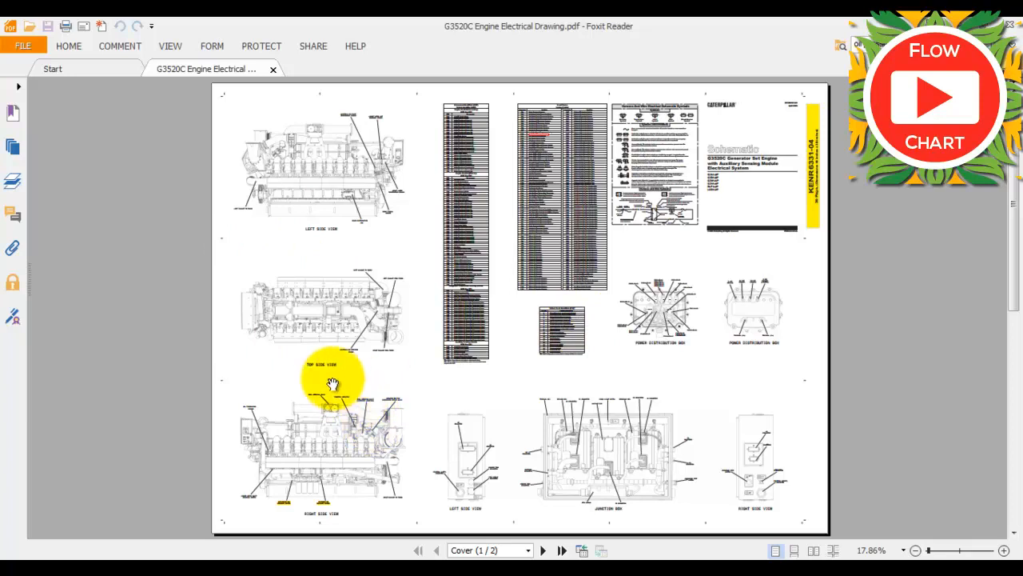
Zoom to 100% on the Right Side View and scroll to the oil pressure sensor labels.
{"action": "left_click", "coordinate": [1011, 546]}
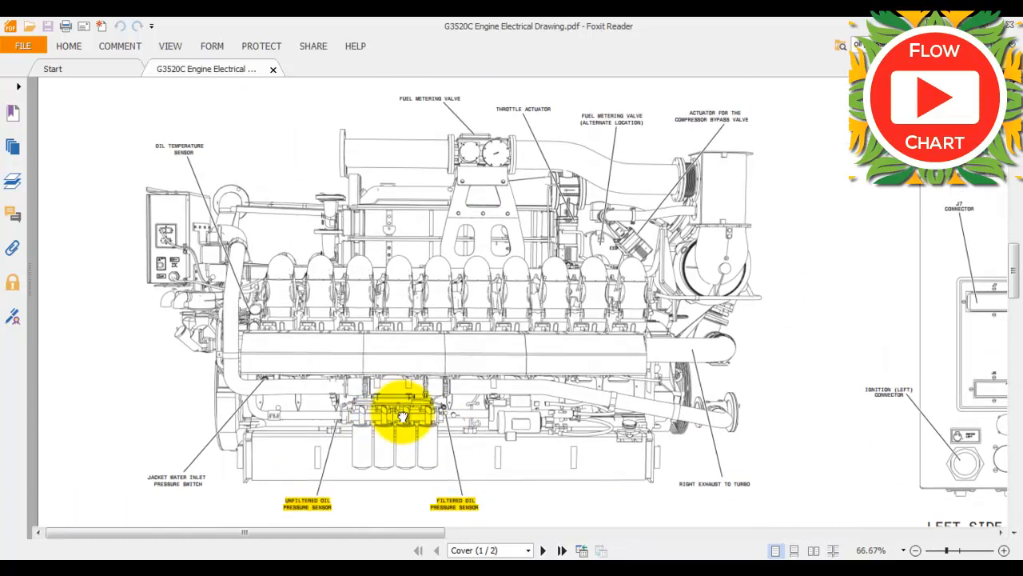
{"action": "scroll", "scroll_direction": "down", "scroll_amount": 3}
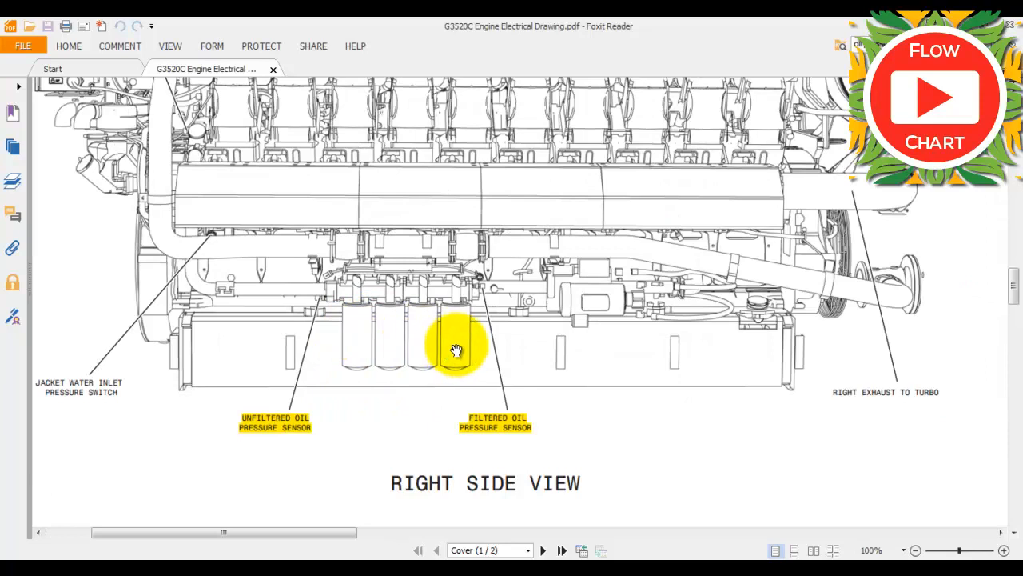
{"action": "mouse_move", "coordinate": [326, 306]}
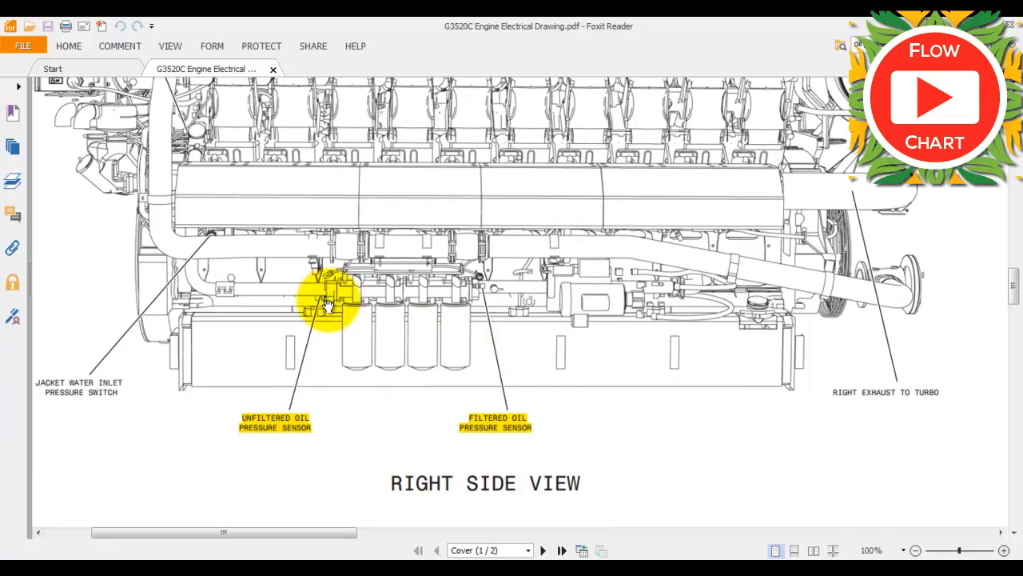
{"action": "mouse_move", "coordinate": [324, 302]}
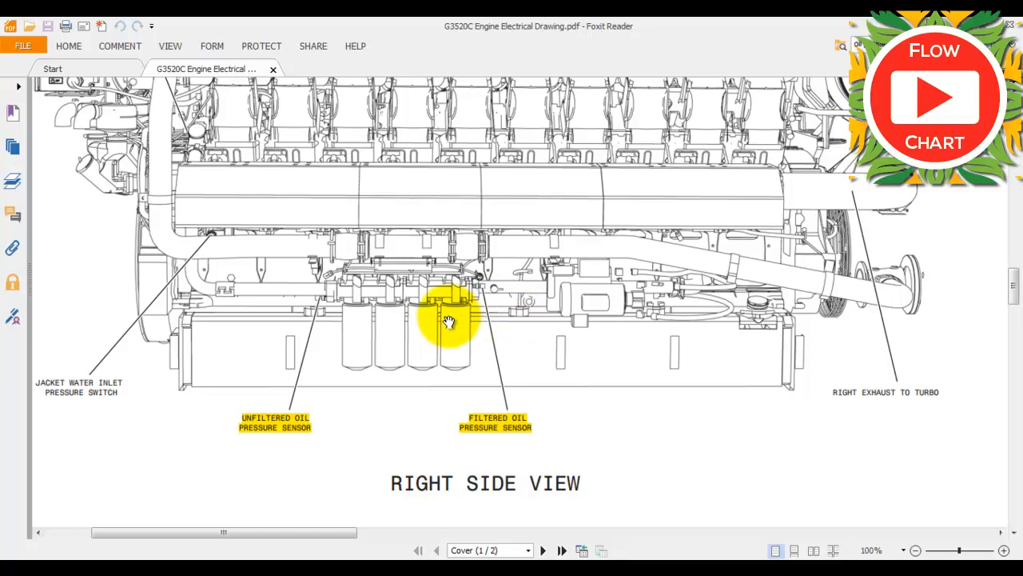
{"action": "mouse_move", "coordinate": [719, 442]}
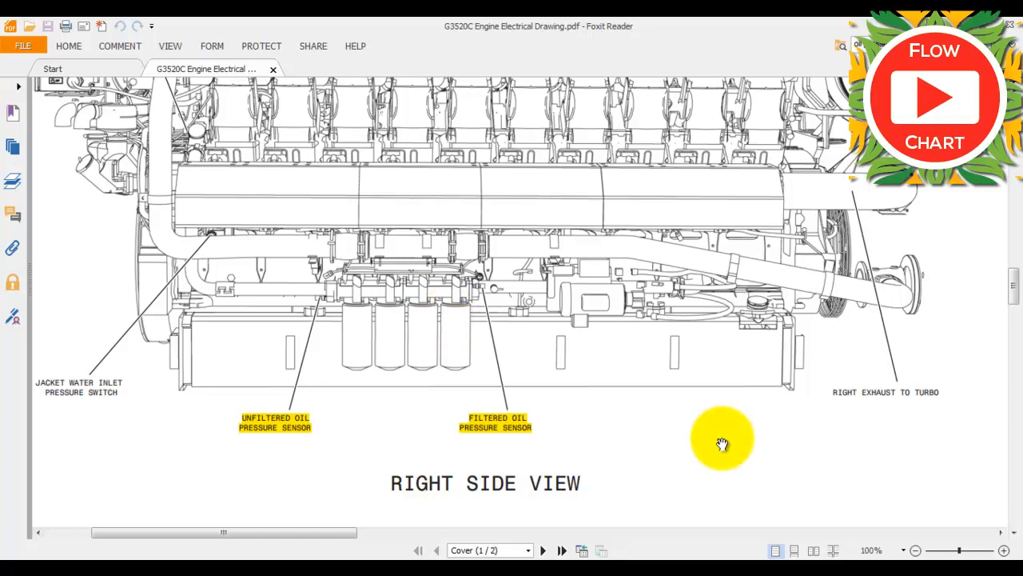
{"action": "mouse_move", "coordinate": [378, 344]}
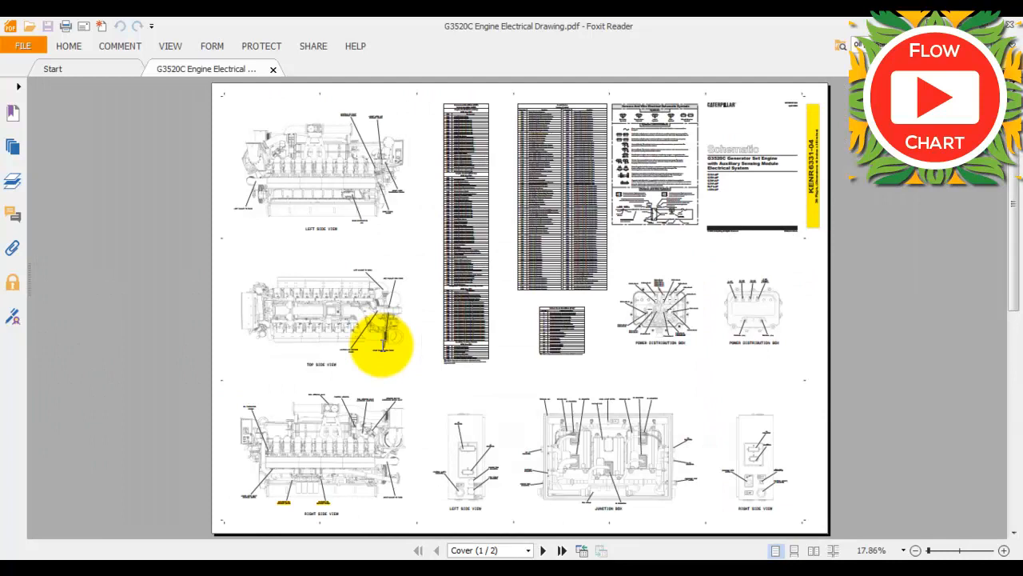
Show the page 2 wiring diagrams of both oil pressure sensors, part 163-8523, at 300%.
{"action": "left_click", "coordinate": [546, 551]}
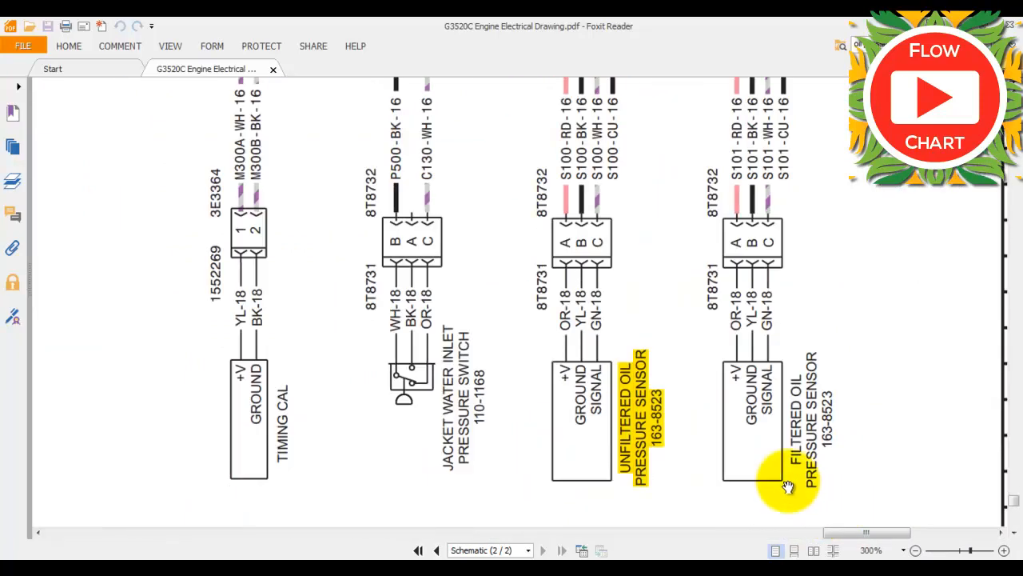
{"action": "mouse_move", "coordinate": [742, 486]}
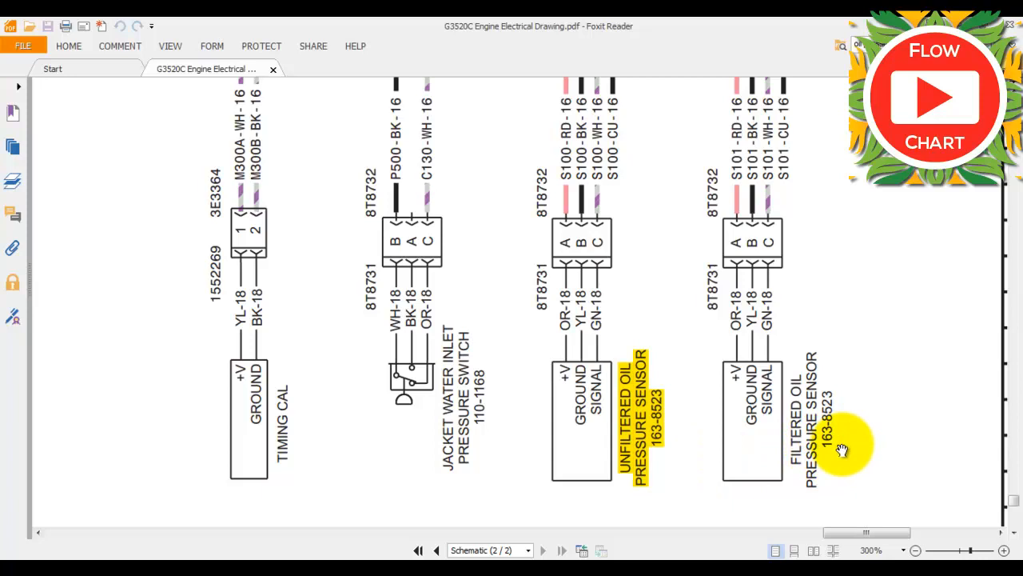
{"action": "mouse_move", "coordinate": [841, 429]}
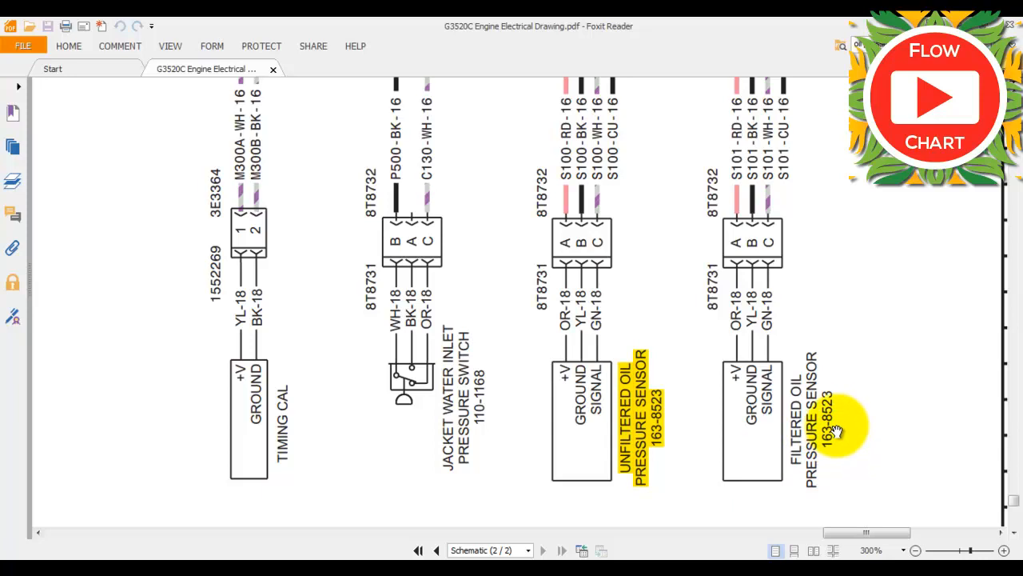